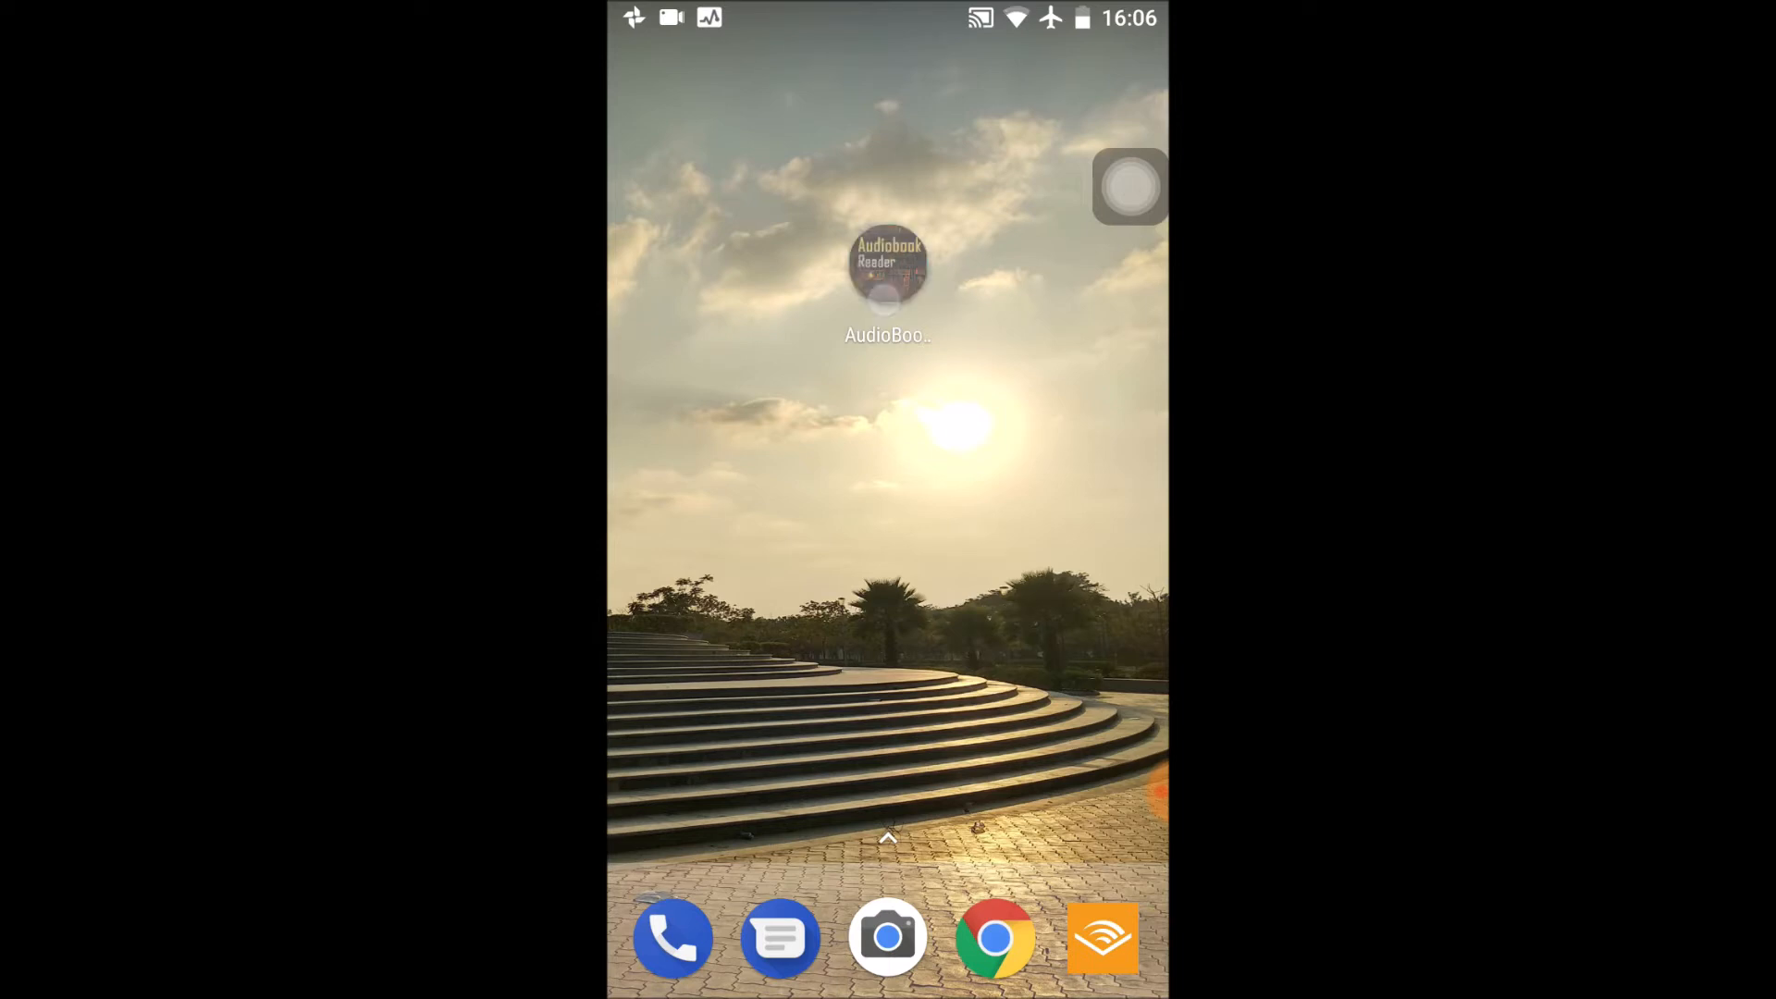
Step: Launch AudioBook Reader from the home screen, resuming Richest Man In Babylon at 00:11:46
click(888, 263)
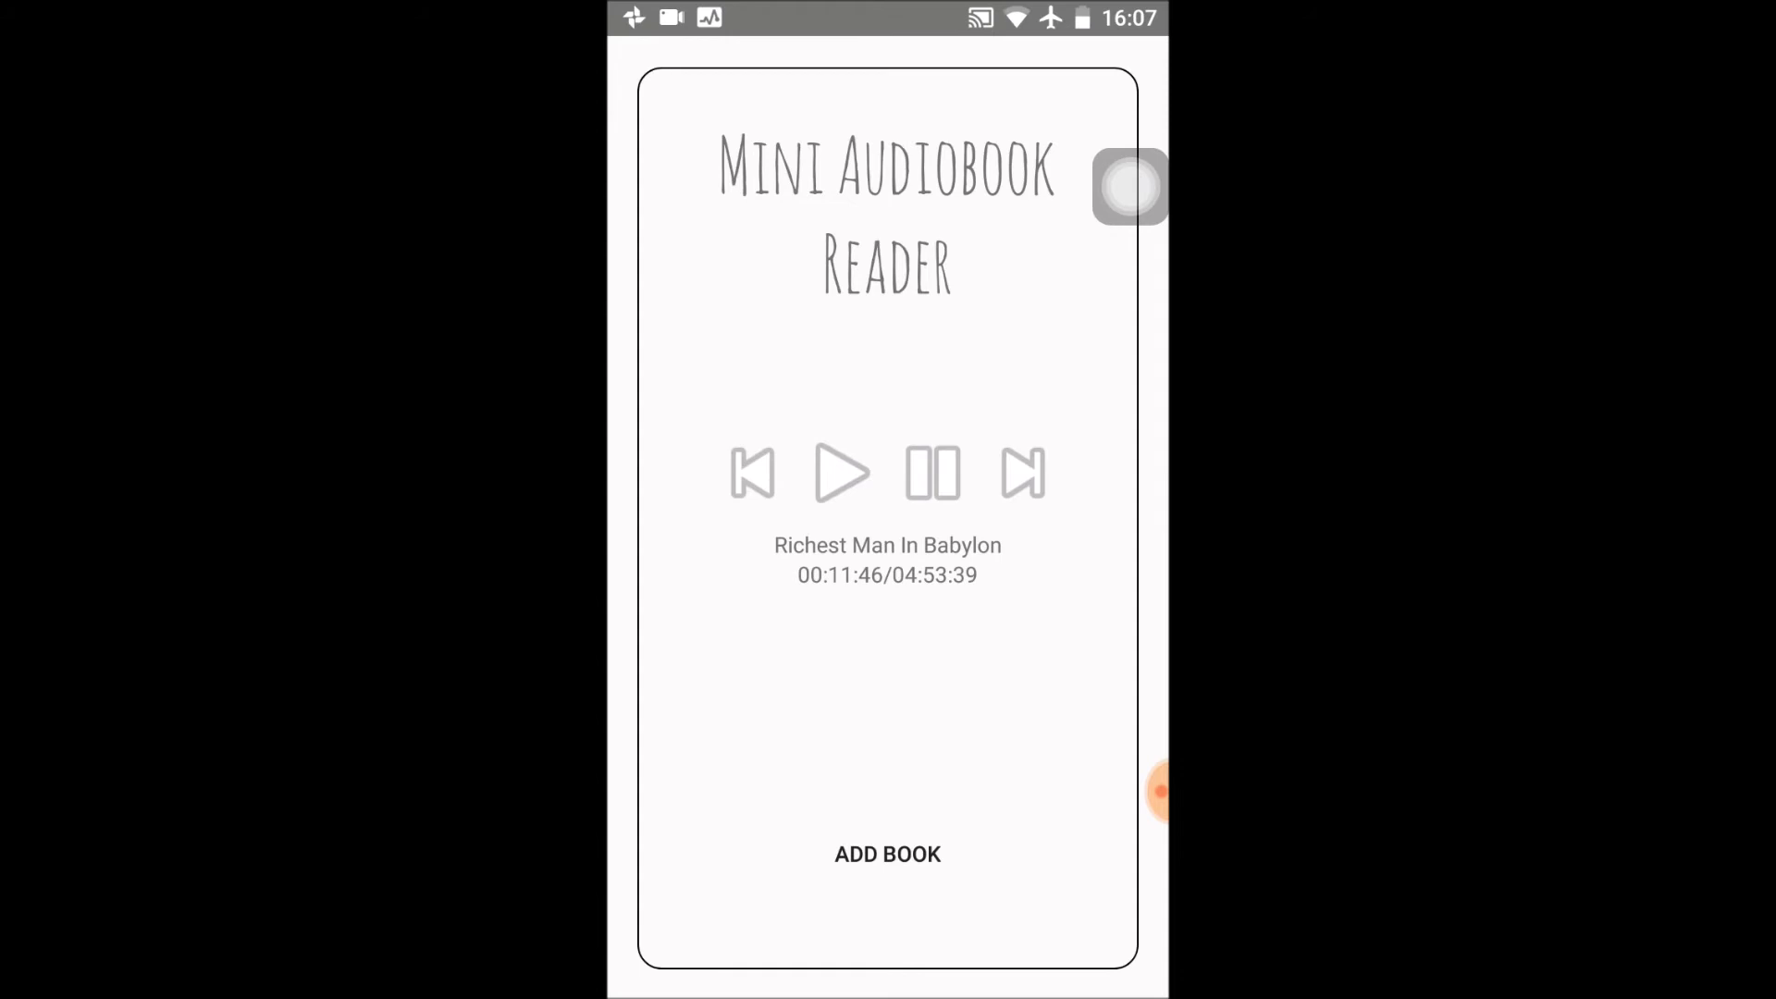
Step: Pick Richest Man In Babylon from the eBook folder via ADD BOOK, replacing alarm.mp3
click(887, 853)
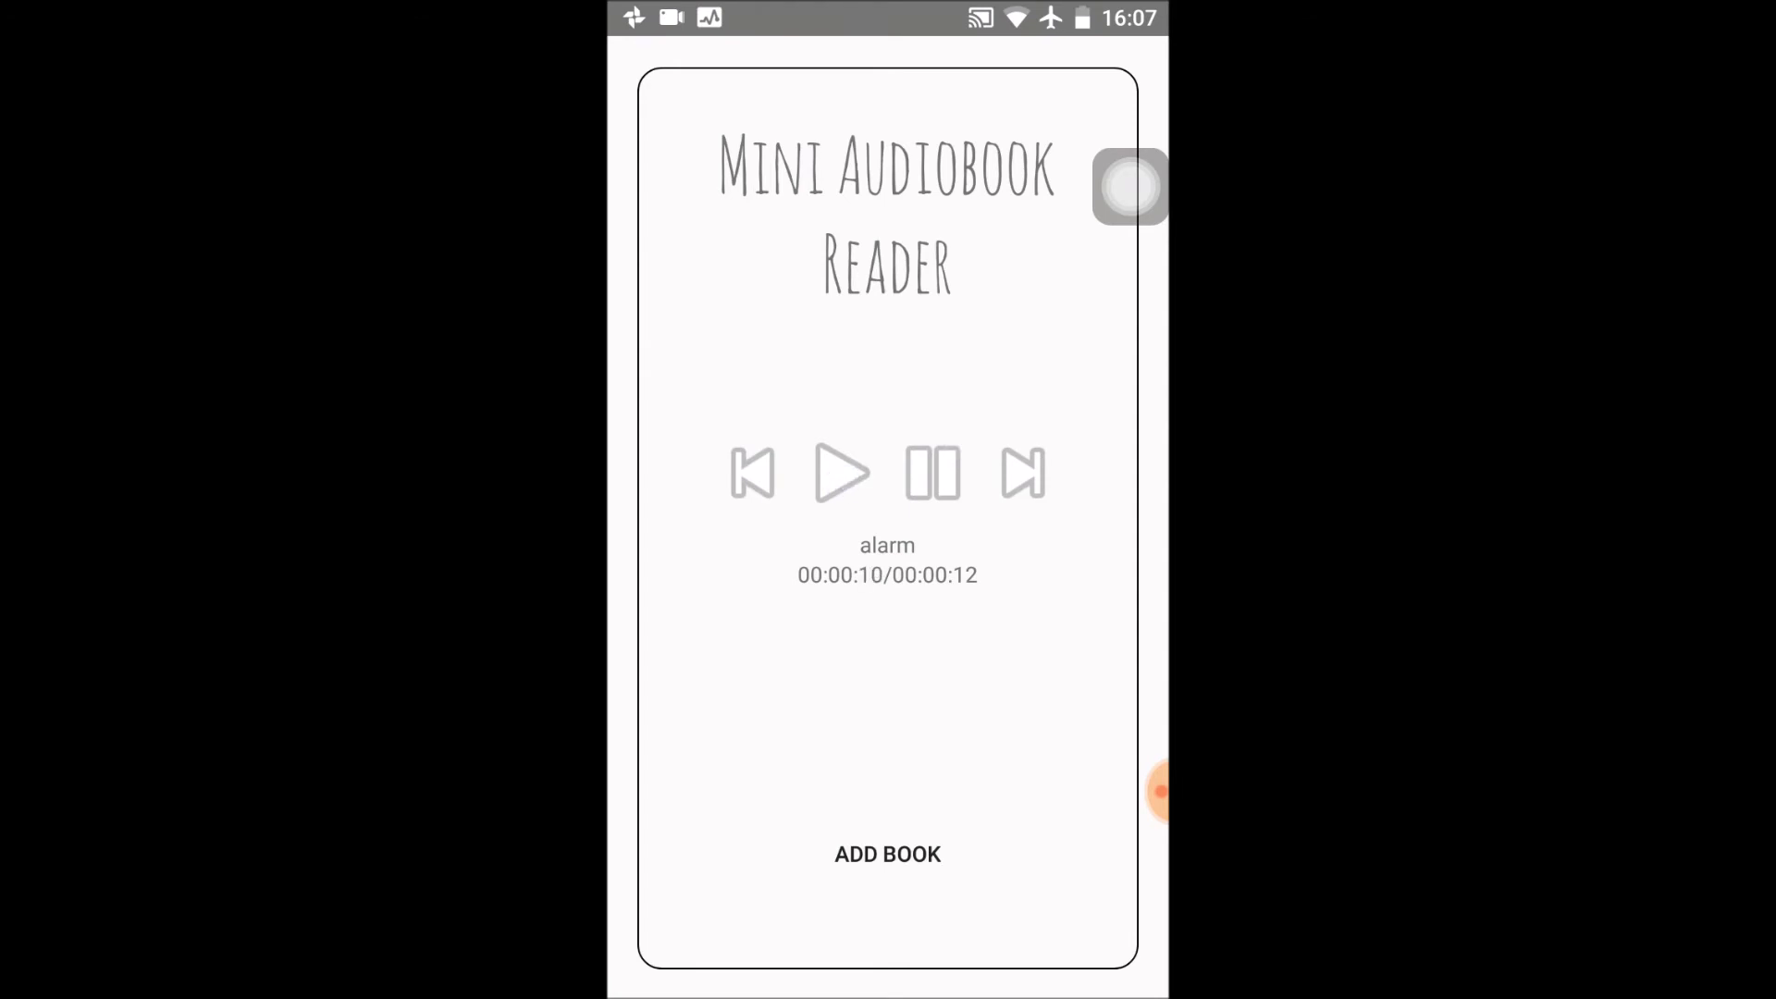
click(887, 853)
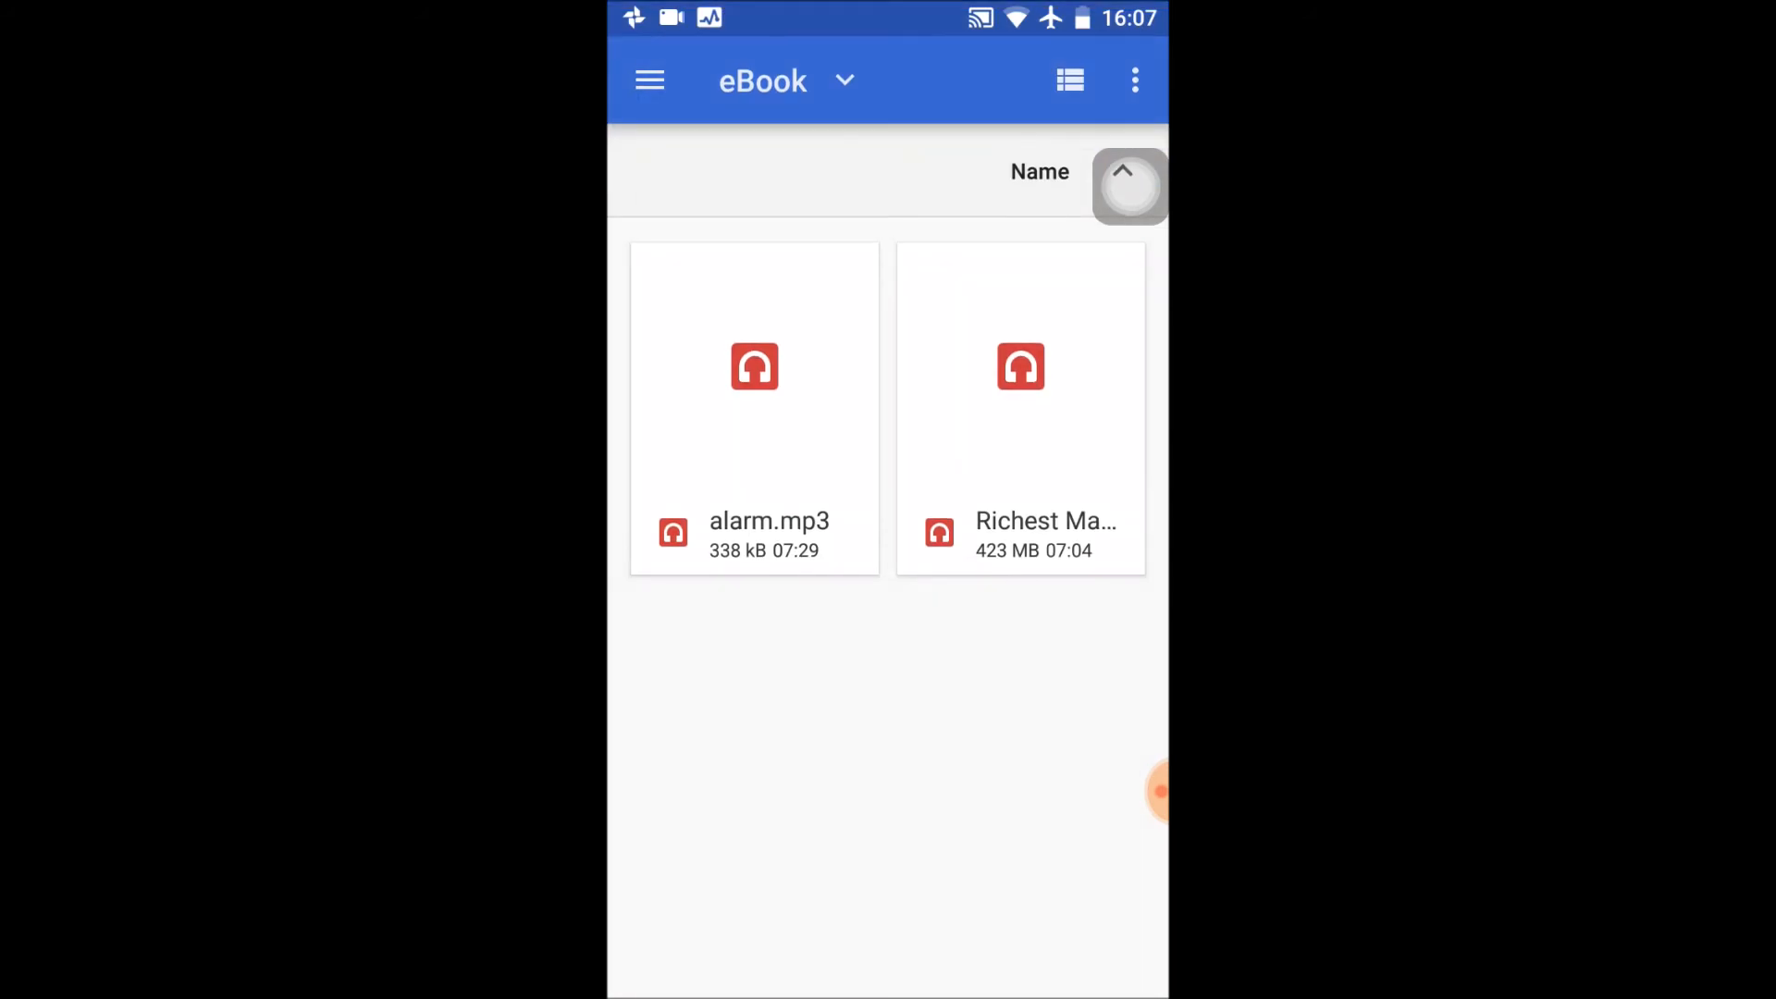
click(1019, 408)
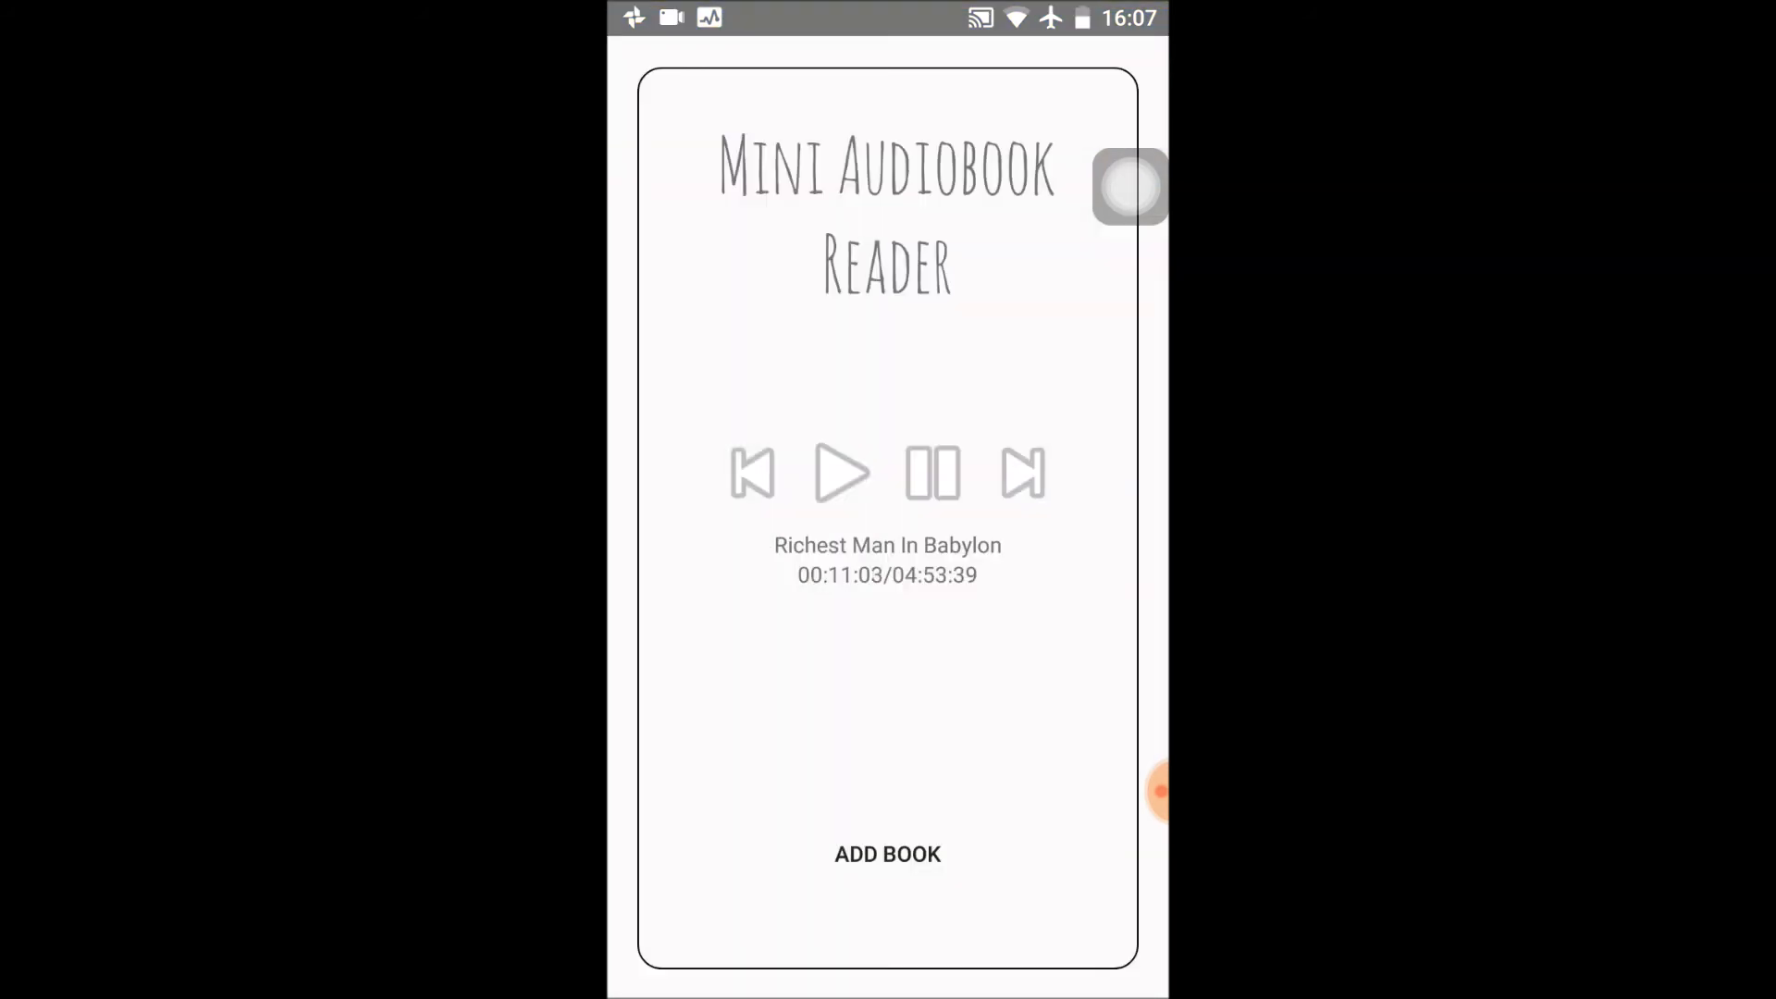